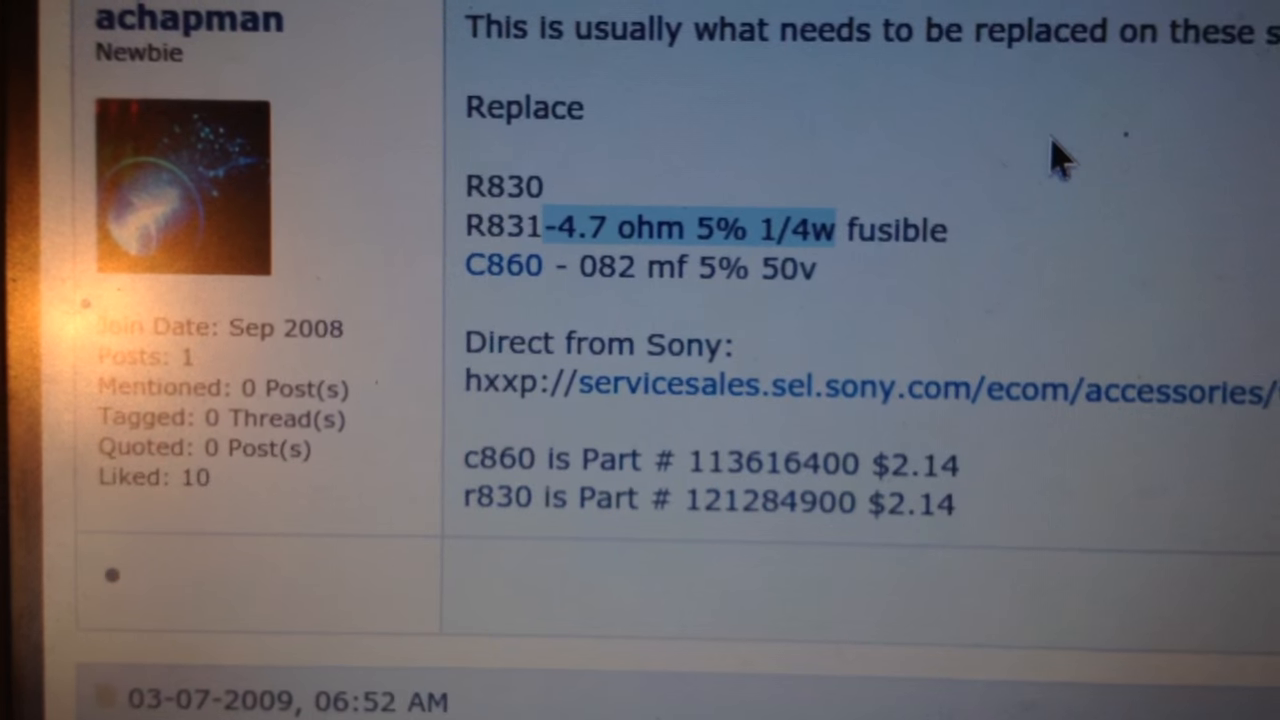
{"action": "scroll", "scroll_direction": "down", "scroll_amount": 3}
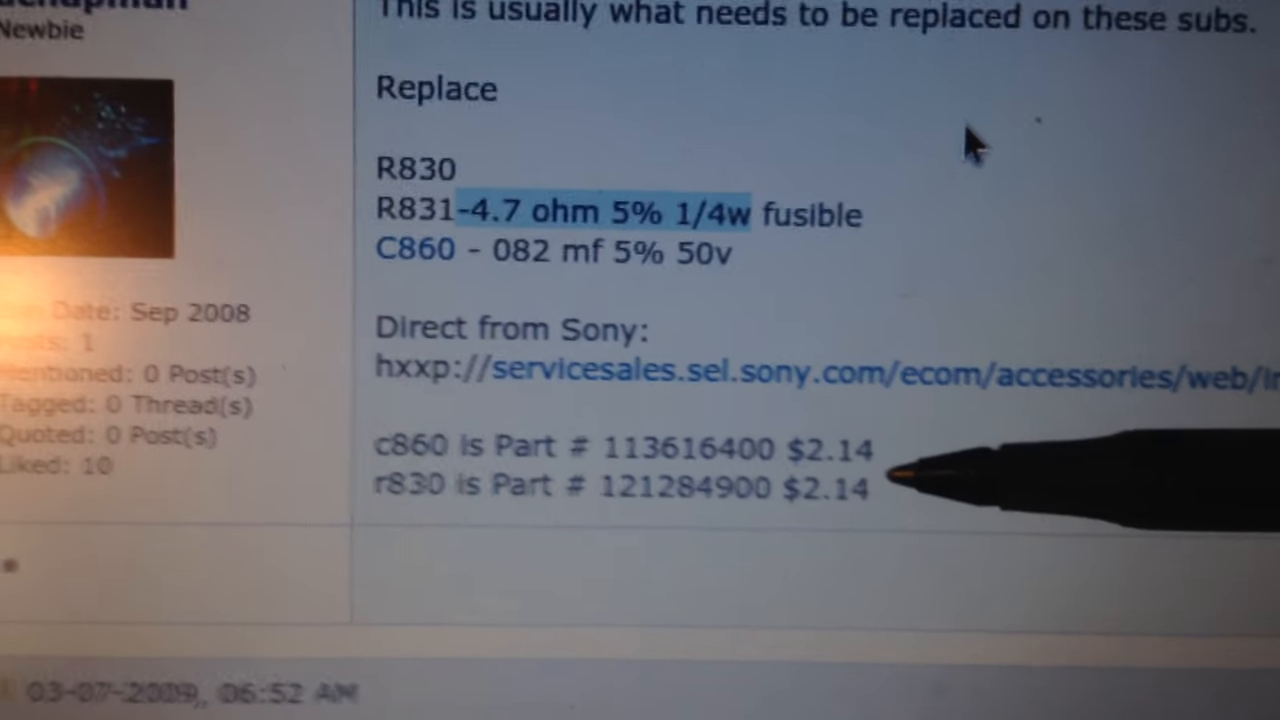
{"action": "scroll", "scroll_direction": "down", "scroll_amount": 3}
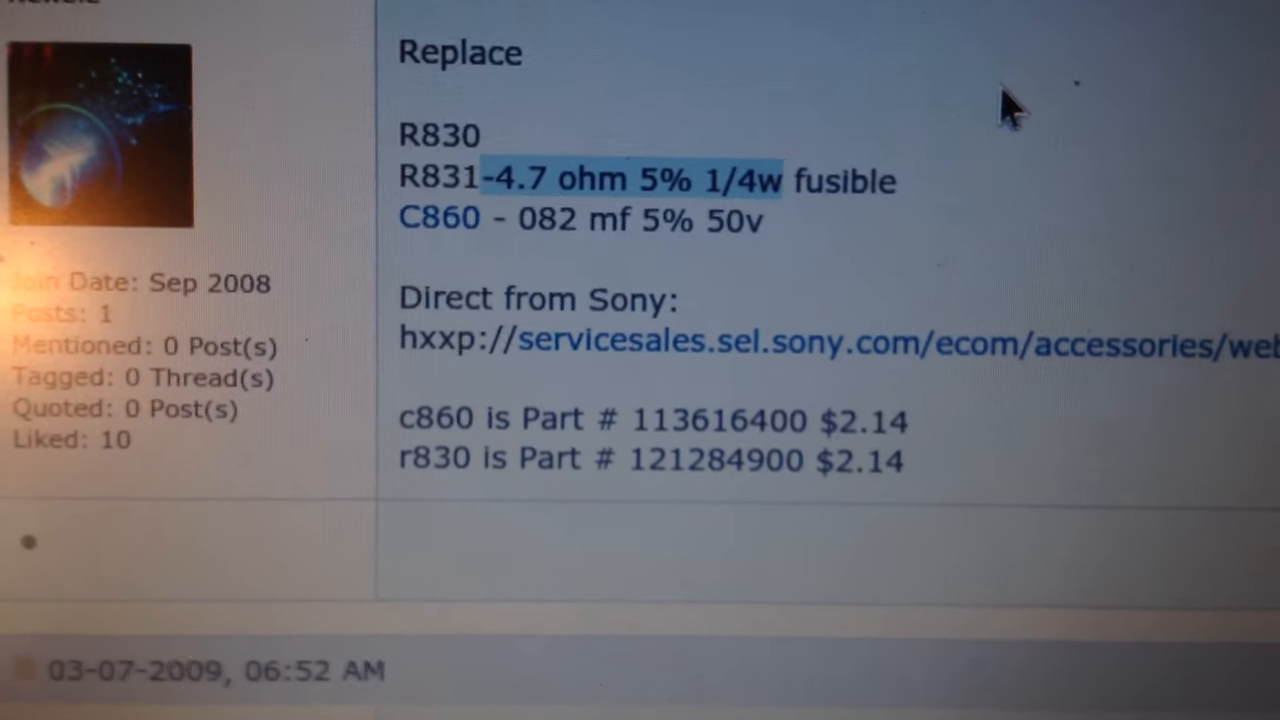
{"action": "scroll", "scroll_direction": "down", "scroll_amount": 3}
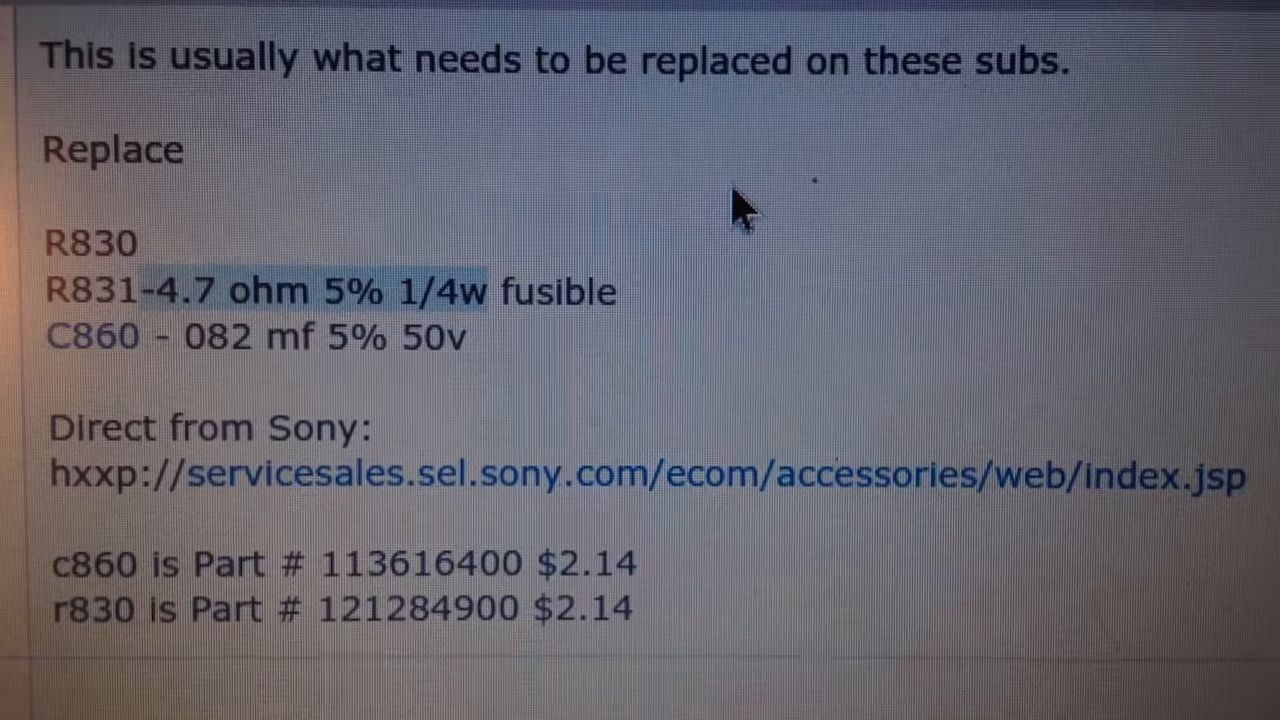
{"action": "scroll", "scroll_direction": "down", "scroll_amount": 3}
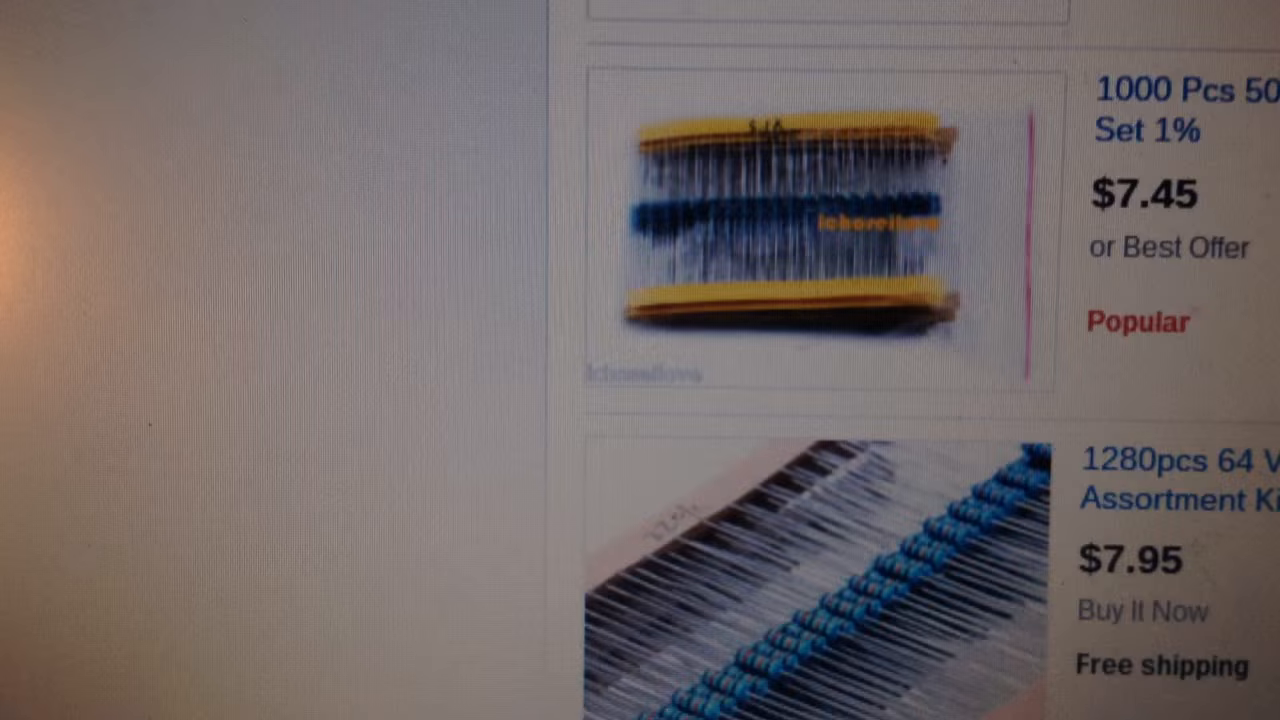
{"action": "scroll", "scroll_direction": "down", "scroll_amount": 3}
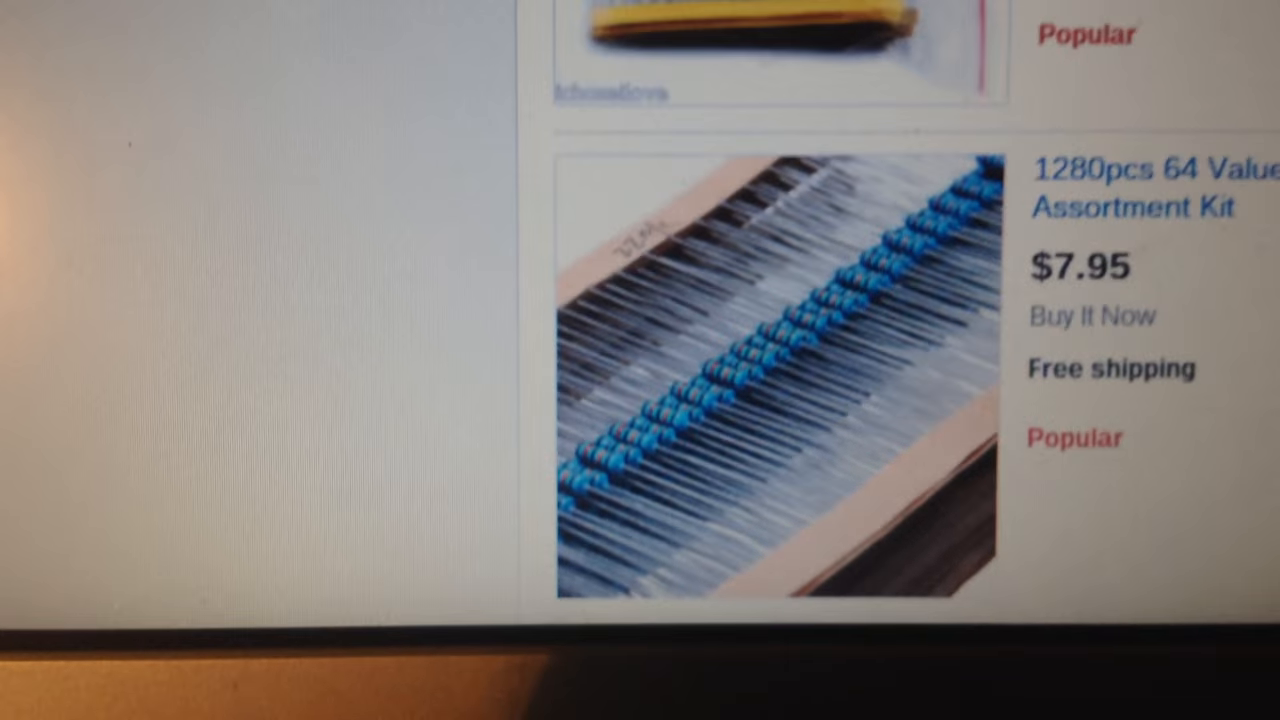
{"action": "scroll", "scroll_direction": "down", "scroll_amount": 3}
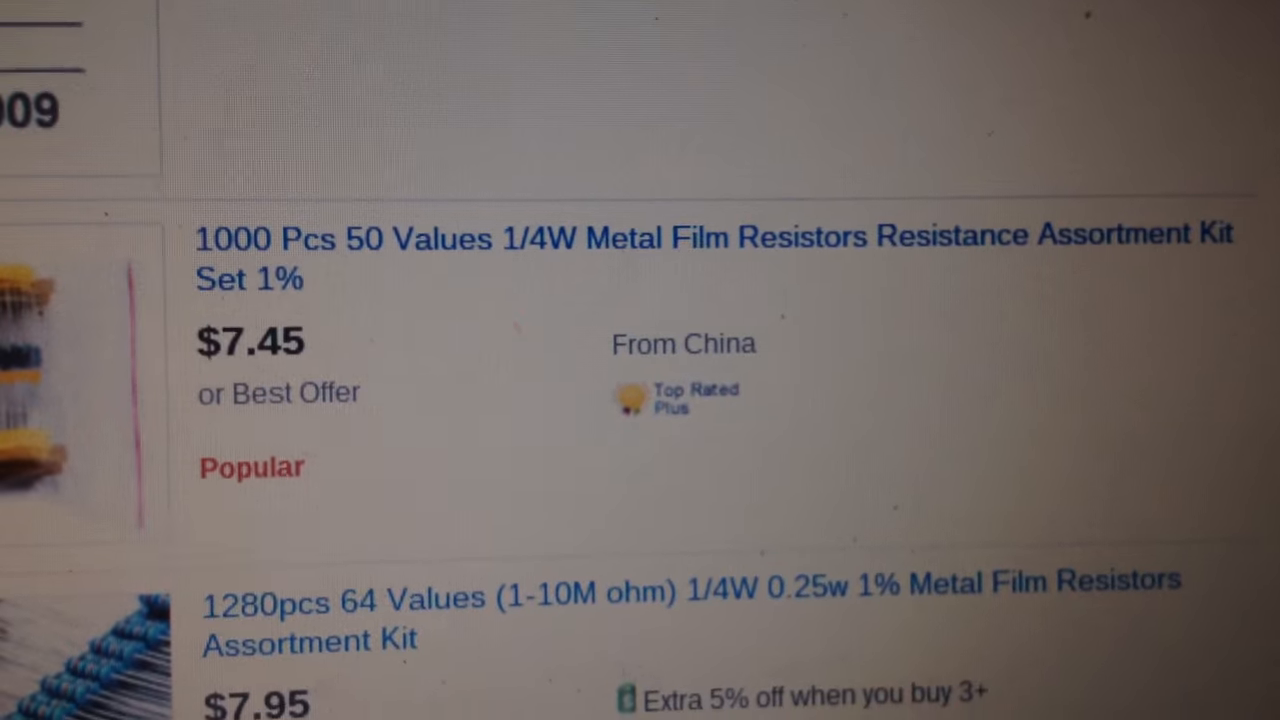
{"action": "scroll", "scroll_direction": "down", "scroll_amount": 3}
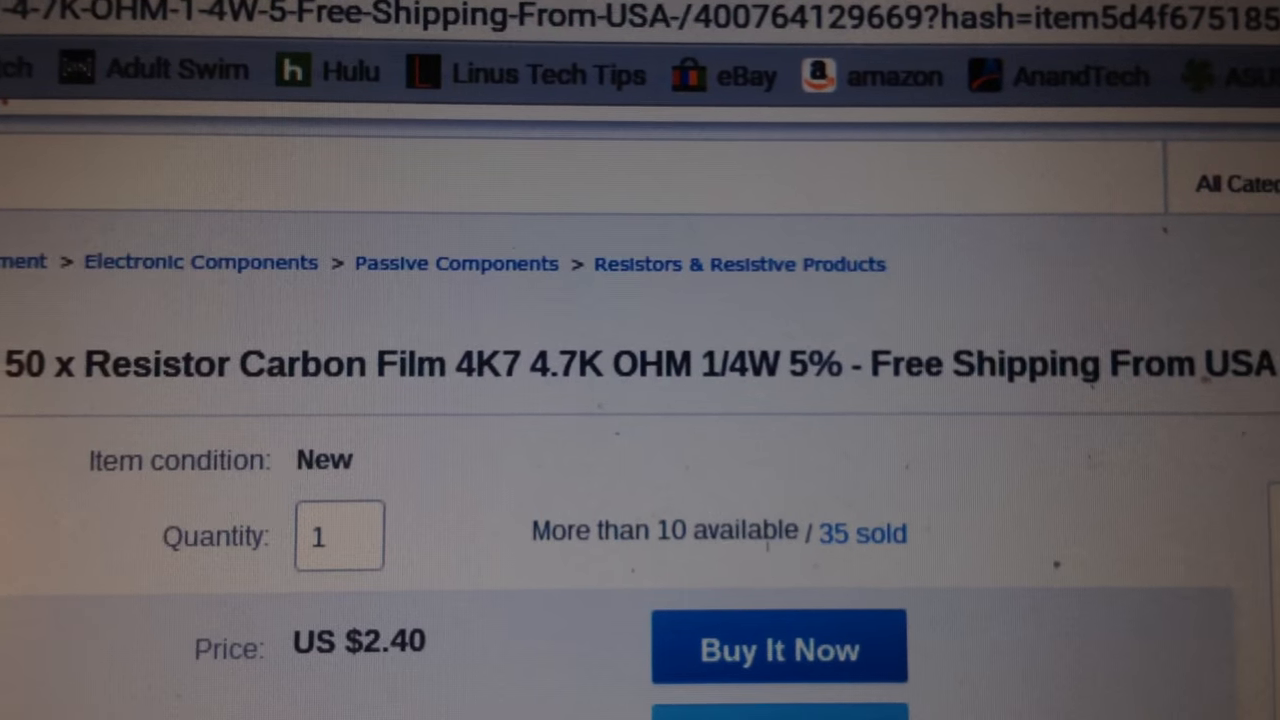
{"action": "scroll", "scroll_direction": "down", "scroll_amount": 3}
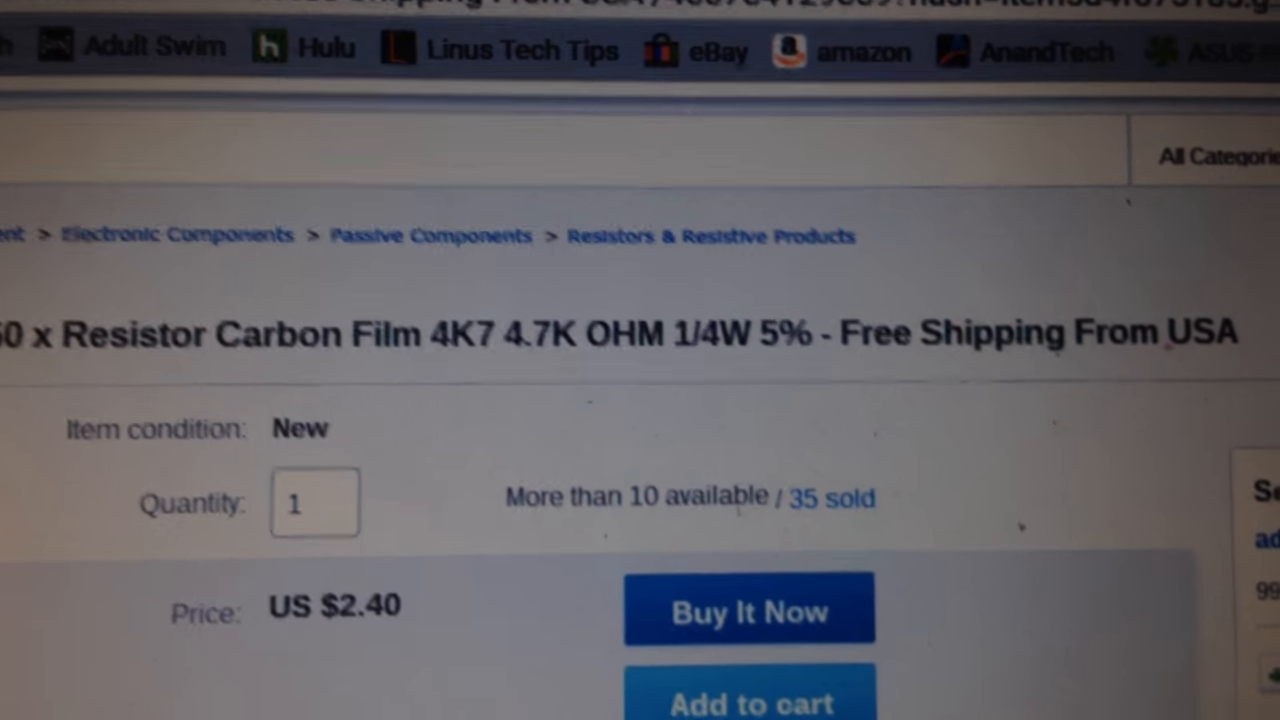
{"action": "scroll", "scroll_direction": "down", "scroll_amount": 3}
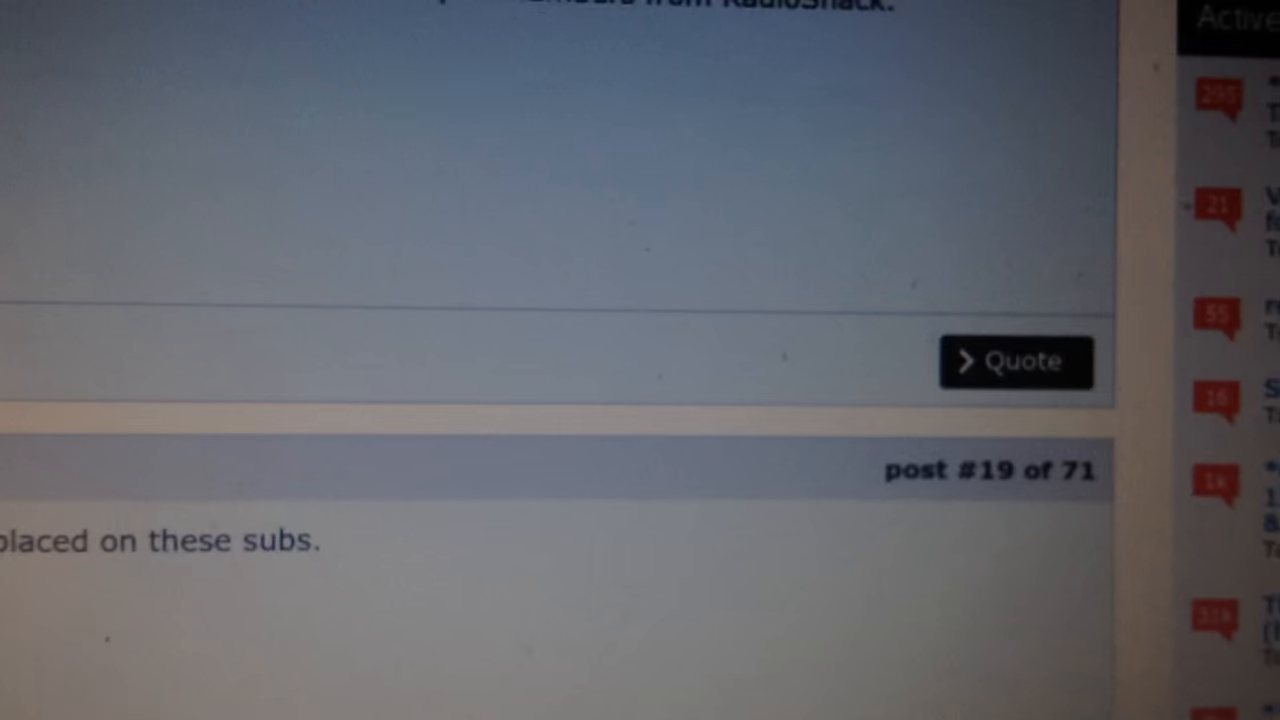
{"action": "scroll", "scroll_direction": "down", "scroll_amount": 3}
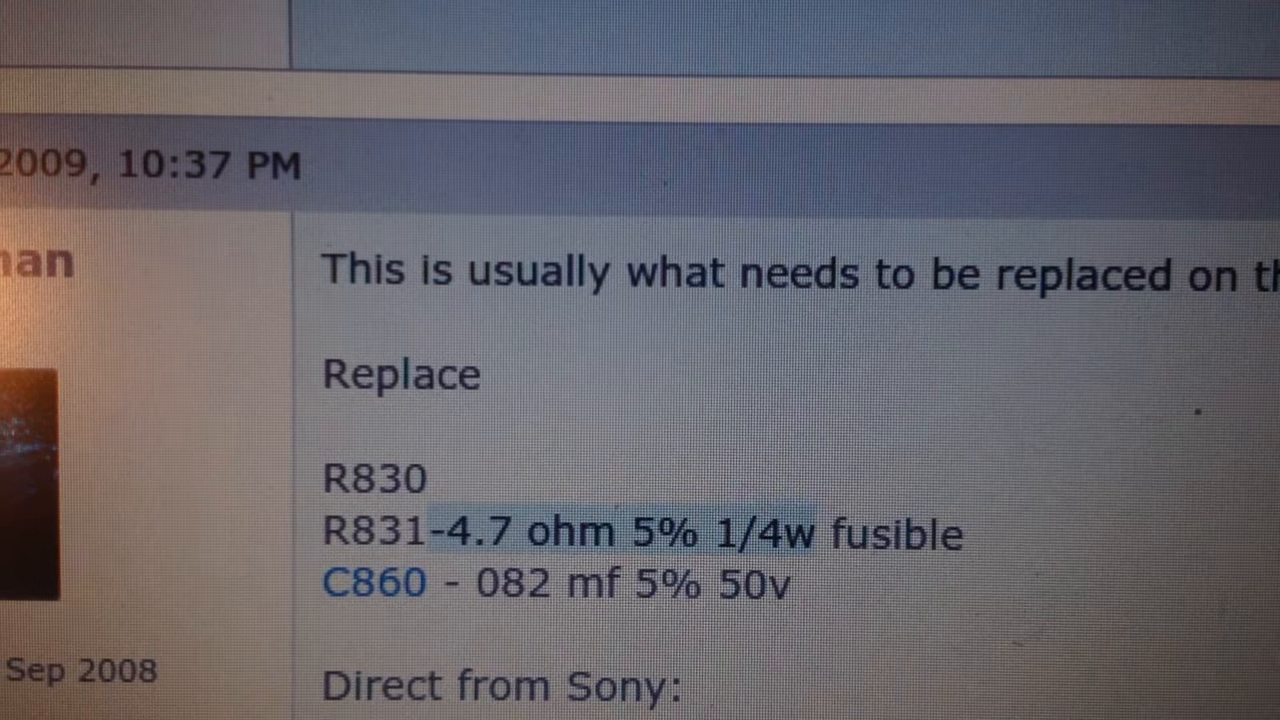
{"action": "scroll", "scroll_direction": "down", "scroll_amount": 3}
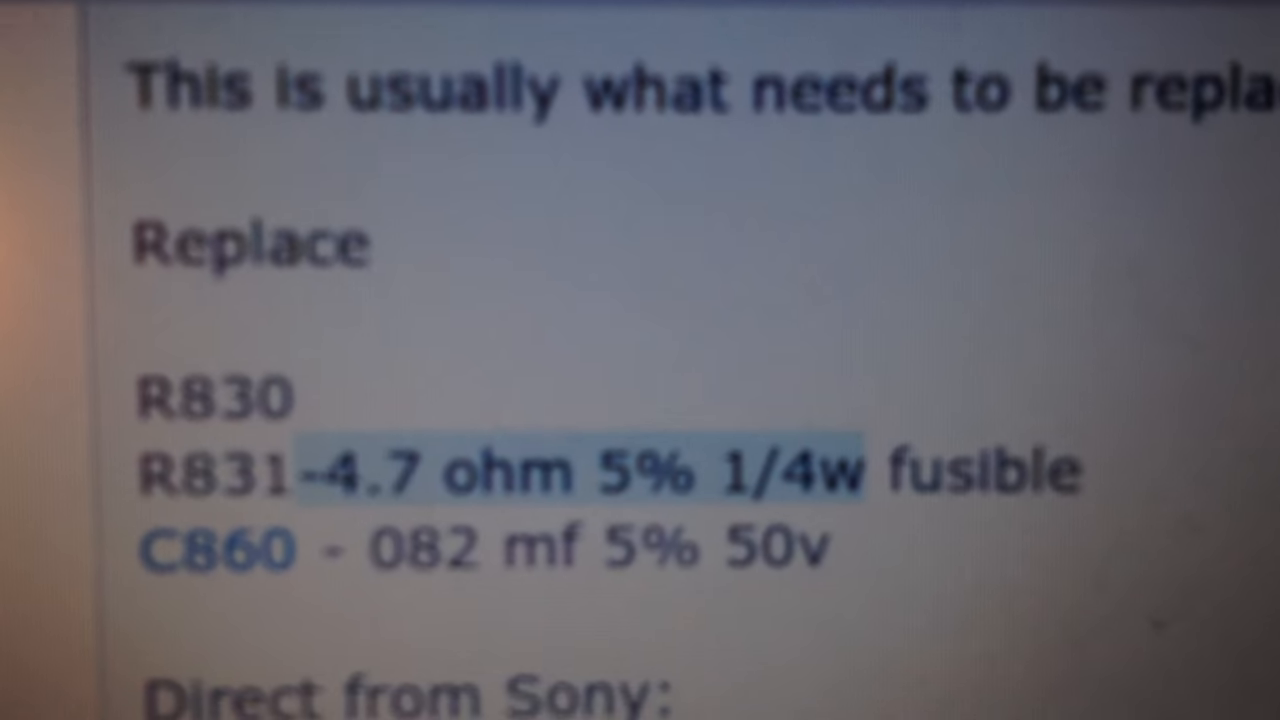
{"action": "scroll", "scroll_direction": "down", "scroll_amount": 3}
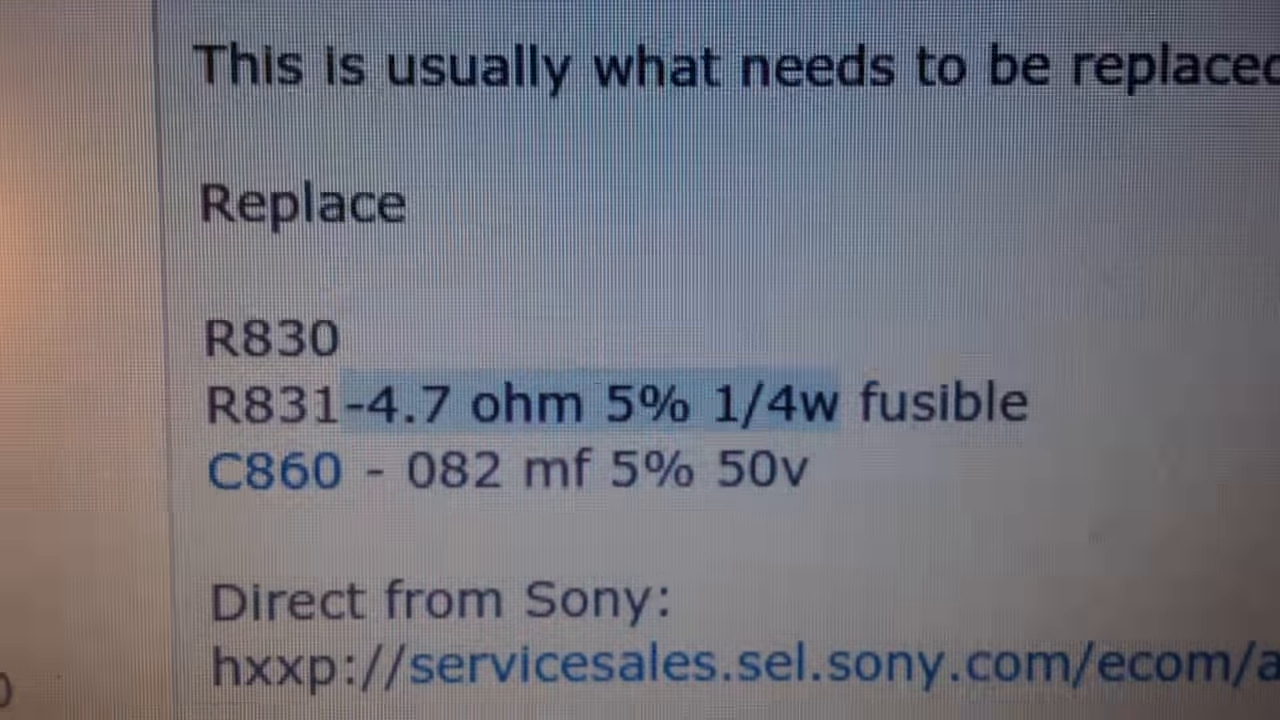
{"action": "scroll", "scroll_direction": "down", "scroll_amount": 3}
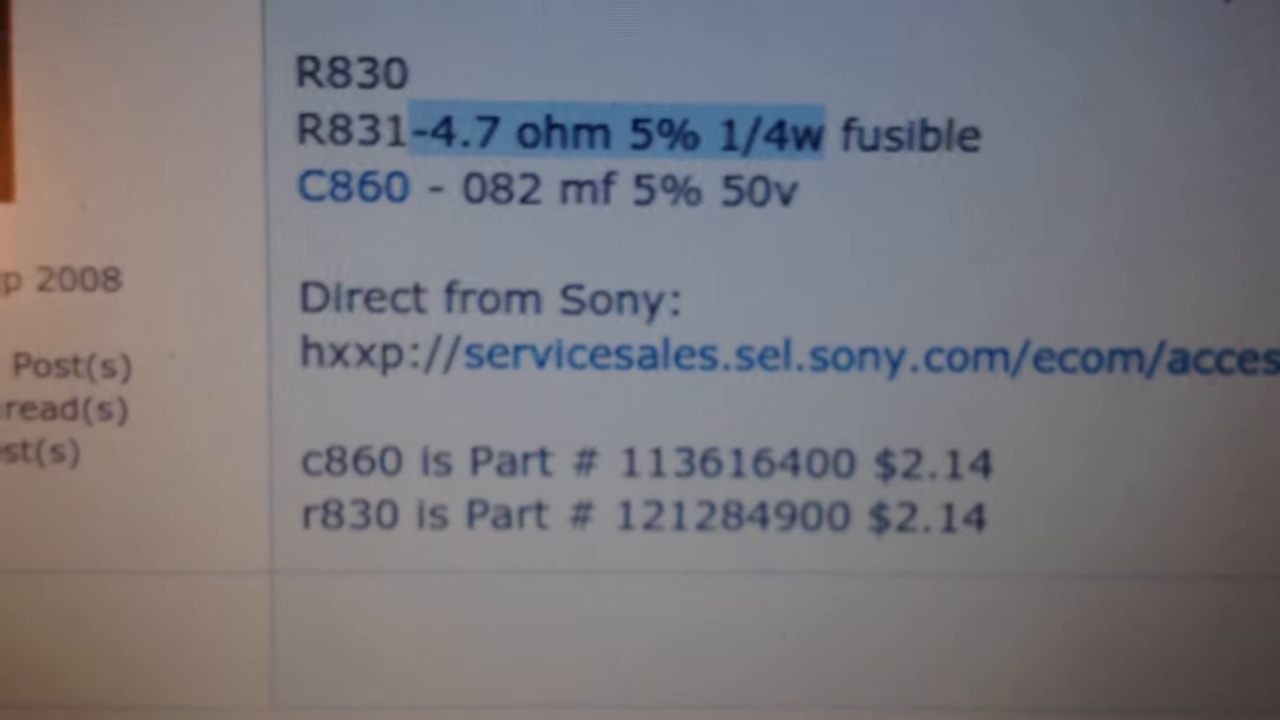
{"action": "scroll", "scroll_direction": "down", "scroll_amount": 3}
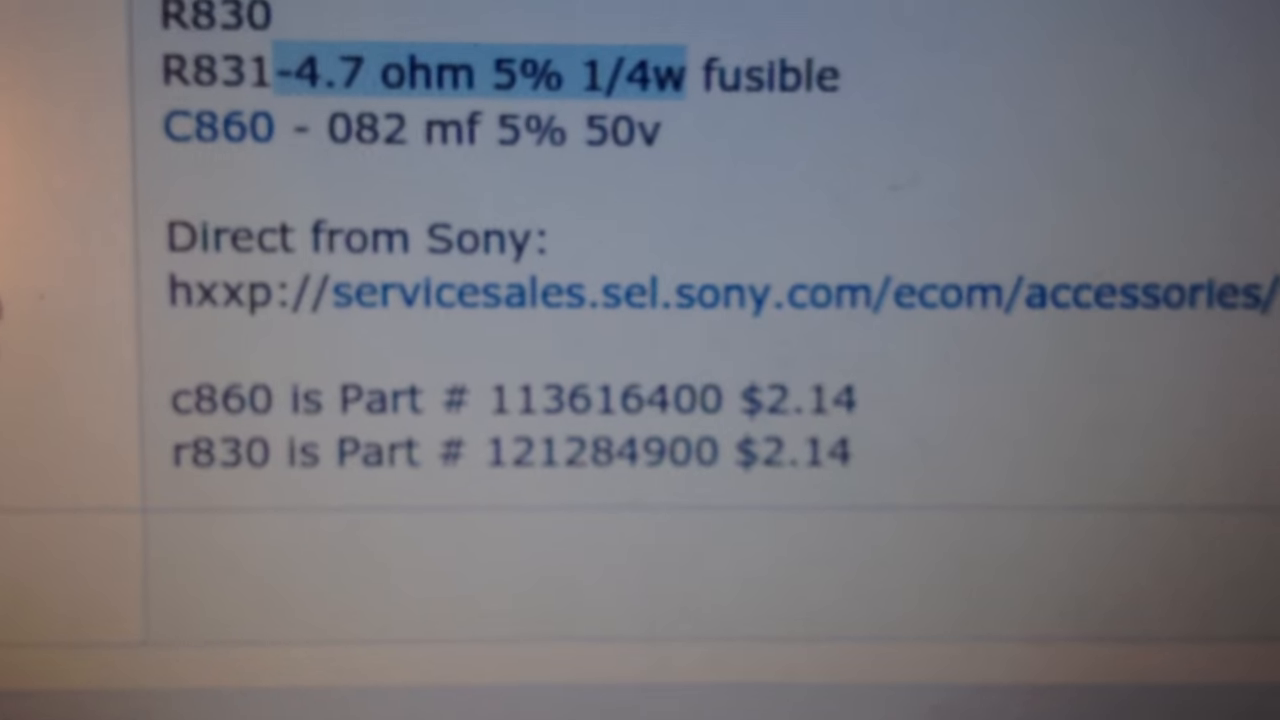
{"action": "scroll", "scroll_direction": "down", "scroll_amount": 3}
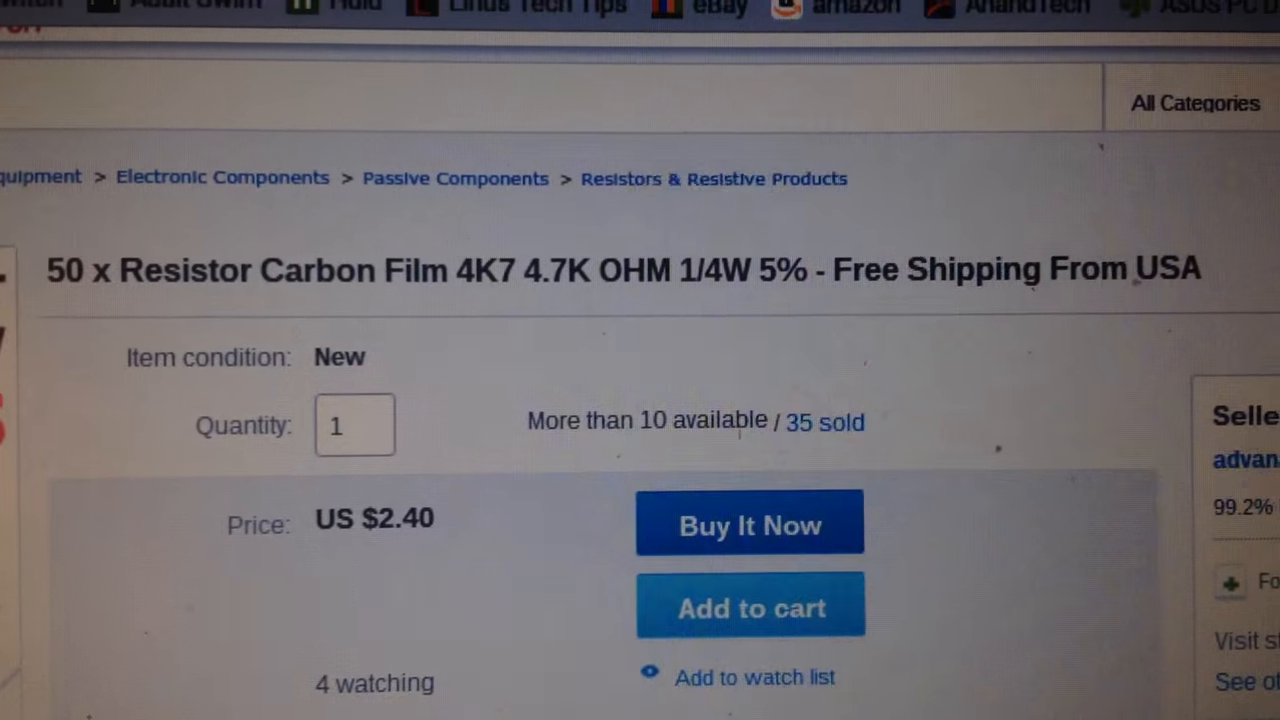
{"action": "scroll", "scroll_direction": "down", "scroll_amount": 3}
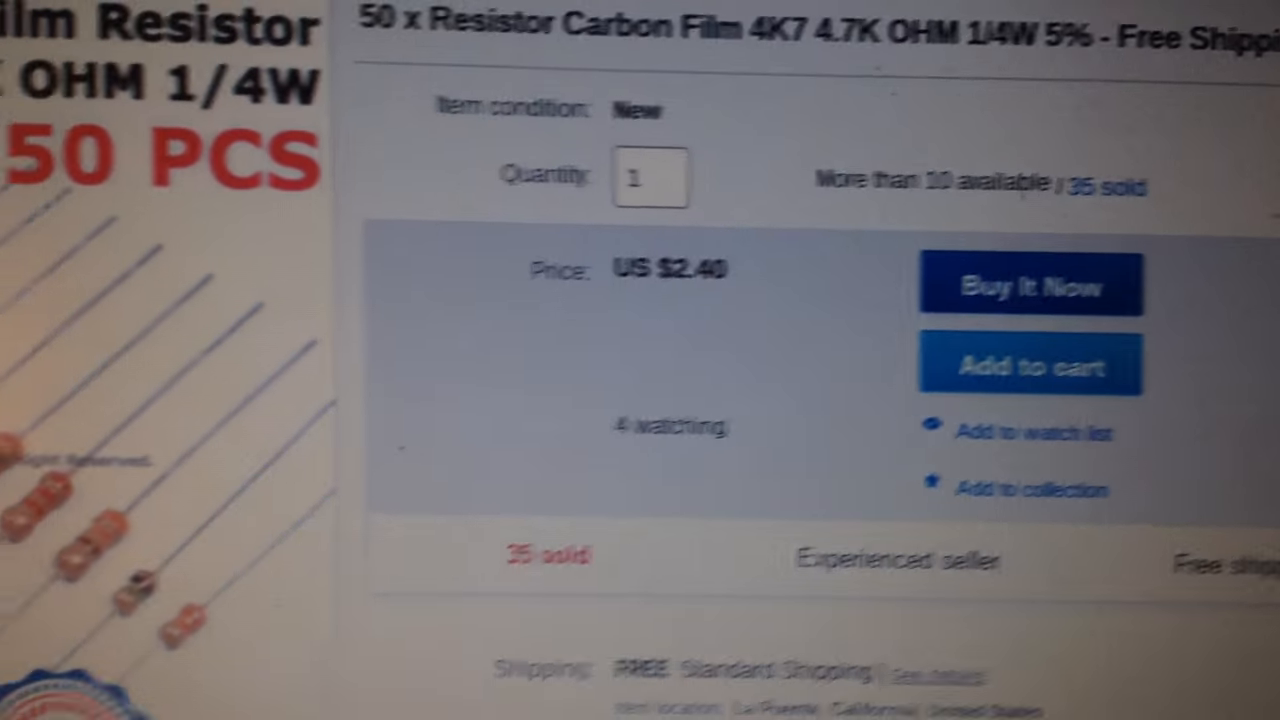
{"action": "scroll", "scroll_direction": "down", "scroll_amount": 3}
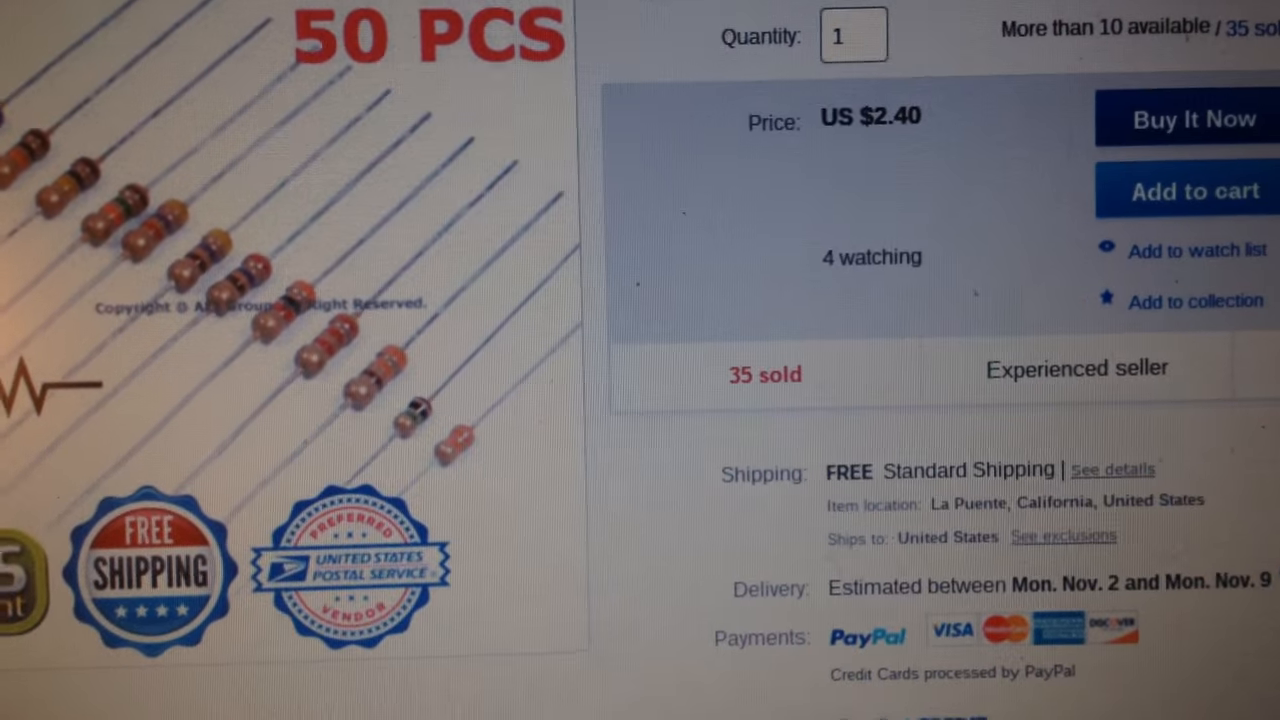
{"action": "scroll", "scroll_direction": "down", "scroll_amount": 3}
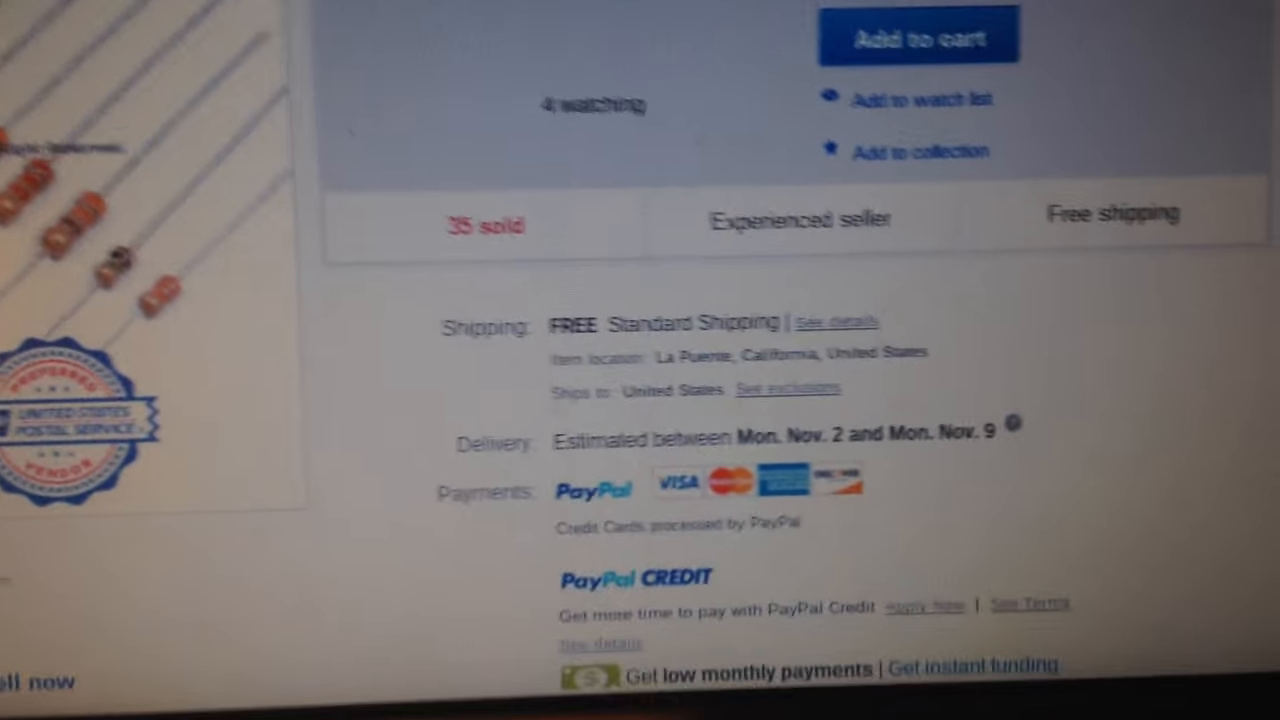
{"action": "scroll", "scroll_direction": "up", "scroll_amount": 3}
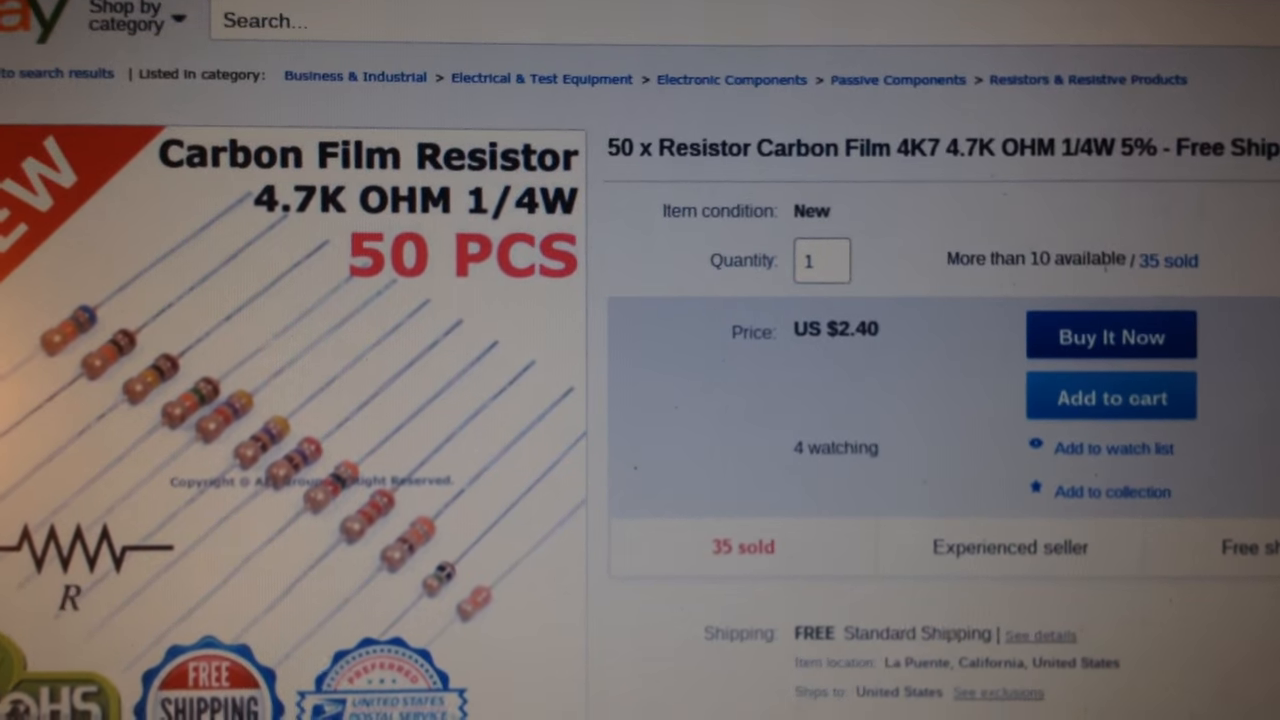
{"action": "scroll", "scroll_direction": "down", "scroll_amount": 3}
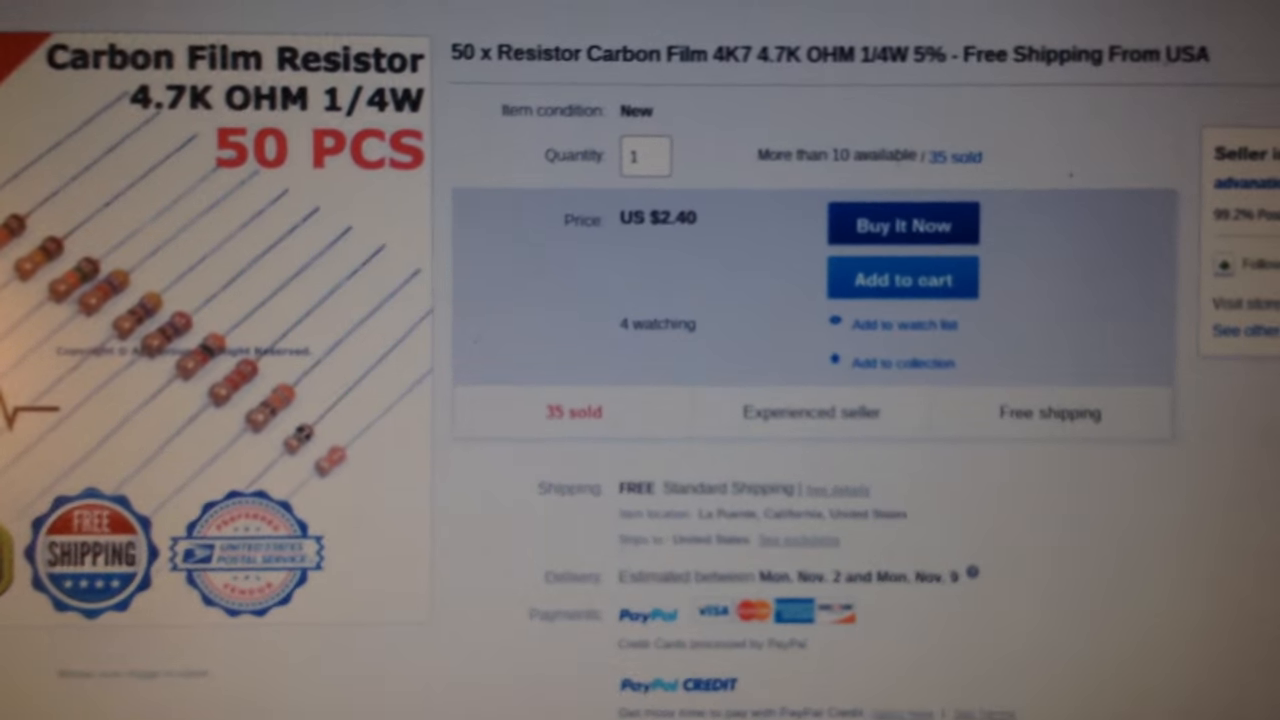
{"action": "scroll", "scroll_direction": "down", "scroll_amount": 3}
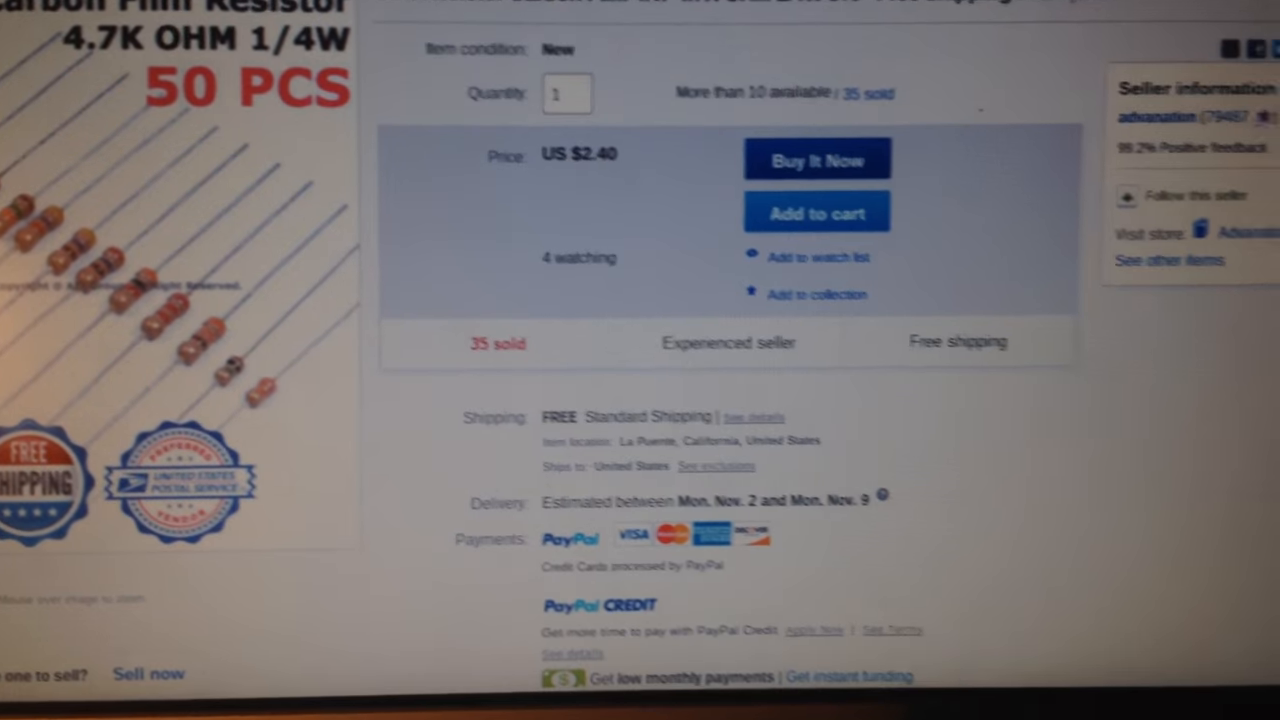